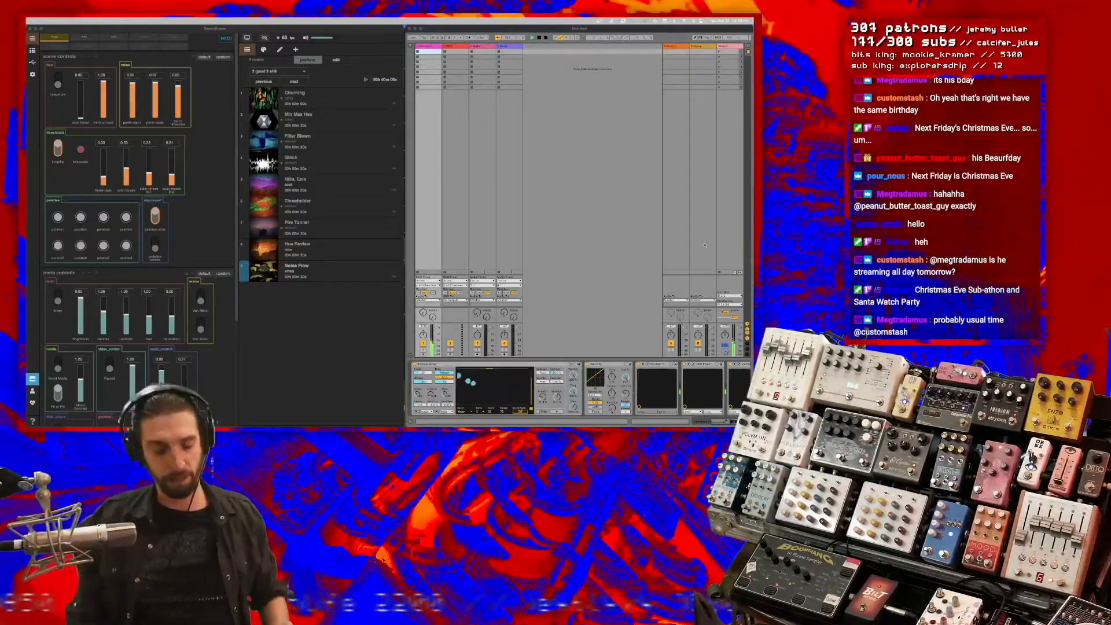
Open Spotlight search to look for the Script Editor app
key(cmd+space)
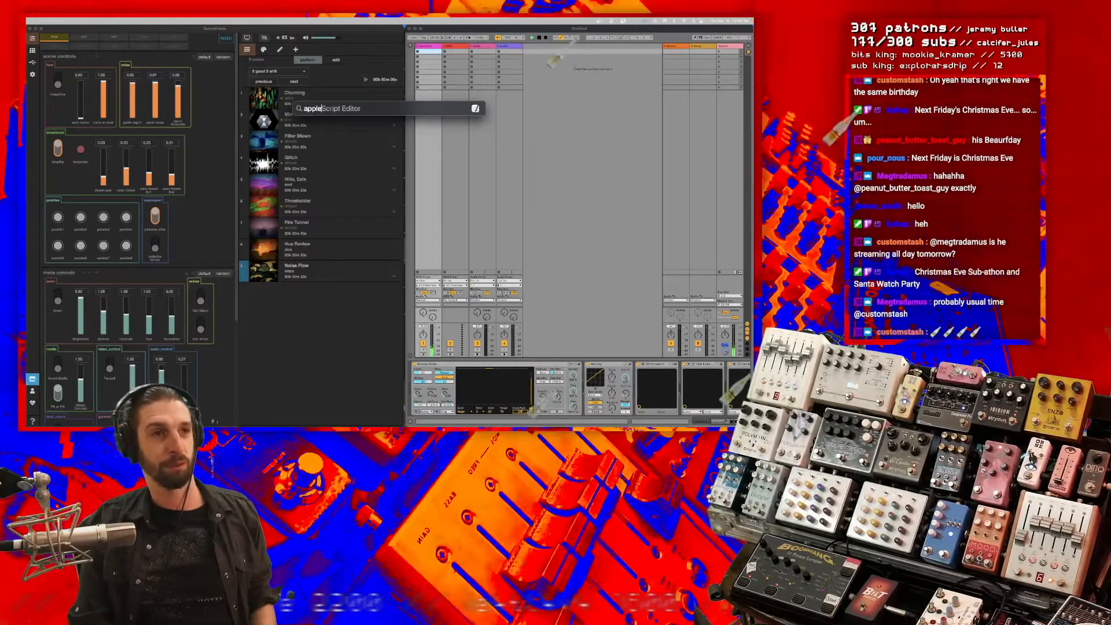
Launch Script Editor from the Spotlight results
key(enter)
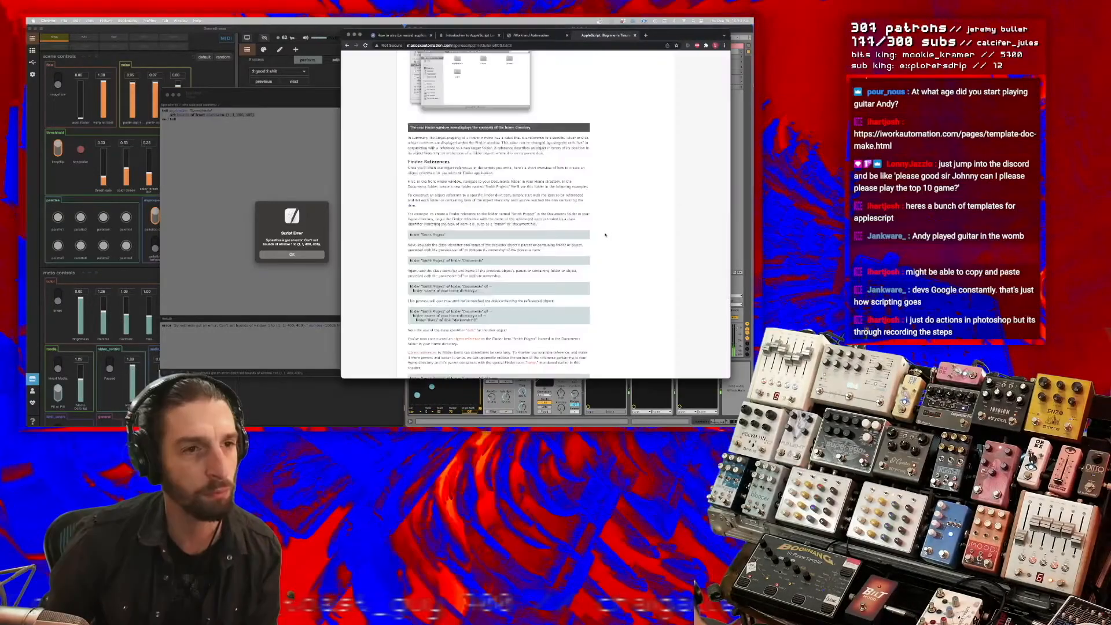
Scroll down through the AppleScript beginner's tutorial page
scroll(down, 3)
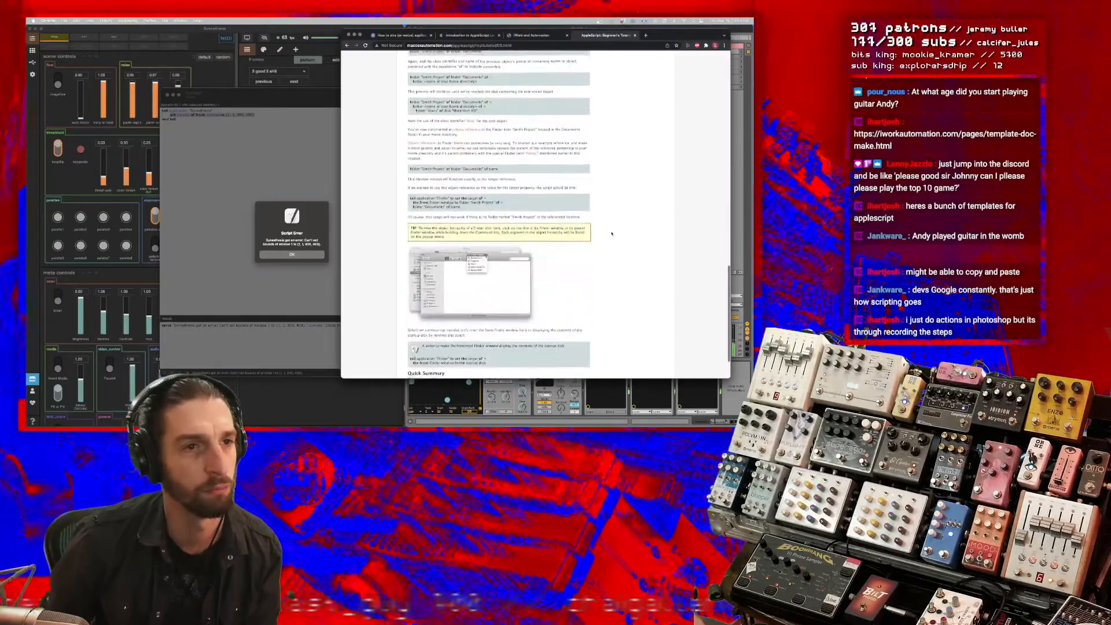
scroll(down, 3)
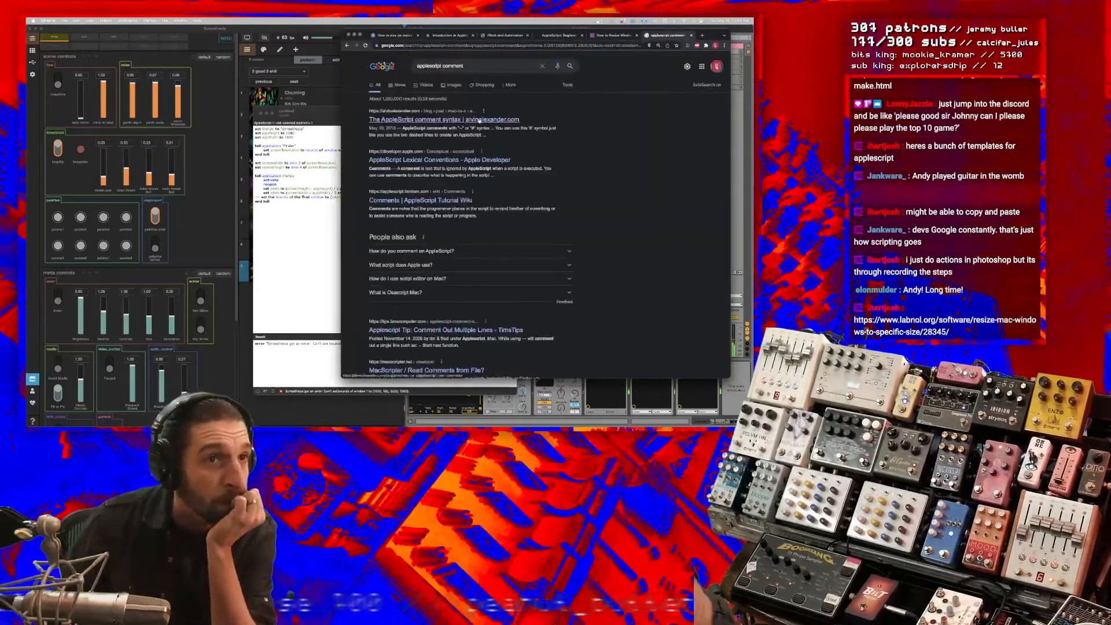
click(444, 119)
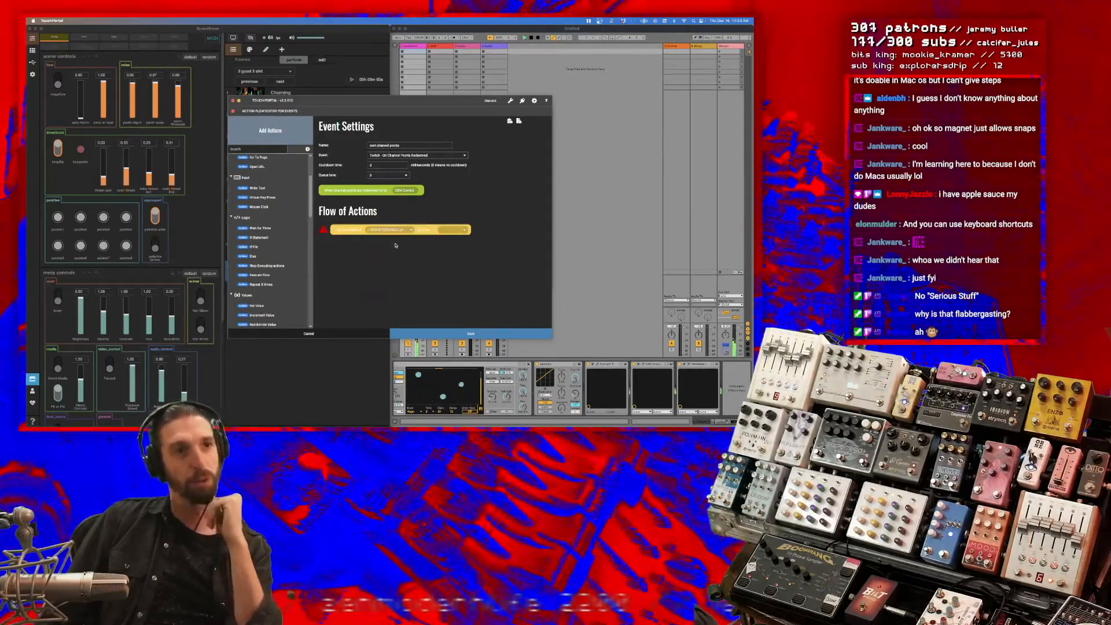
Set the event to Twitch On Channel Points Redeemed and insert a Twitch redemption value
click(463, 229)
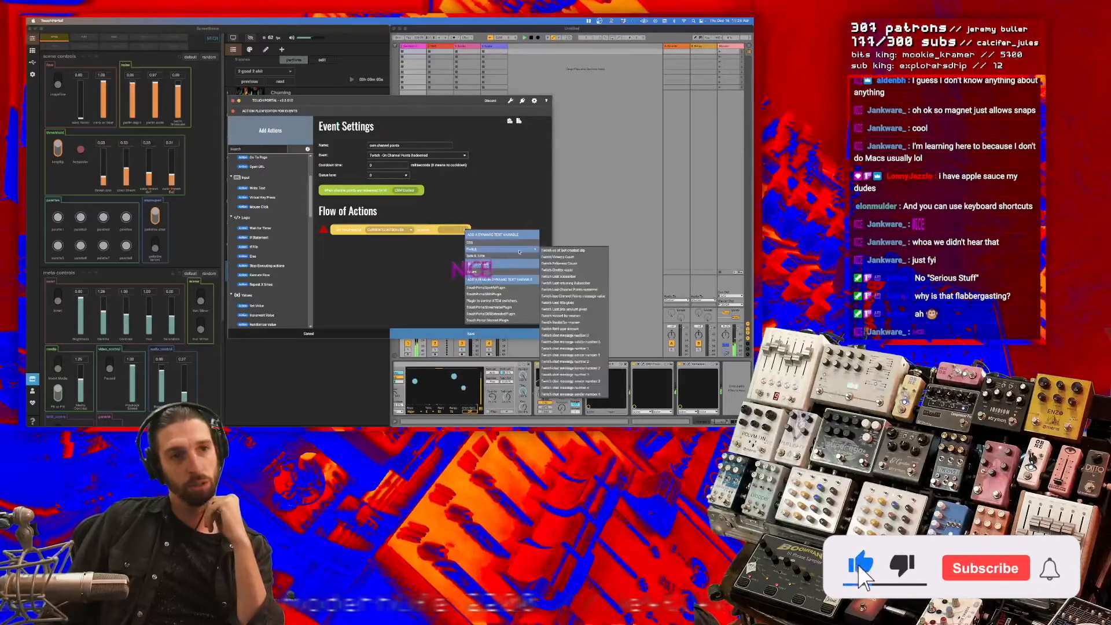
click(985, 568)
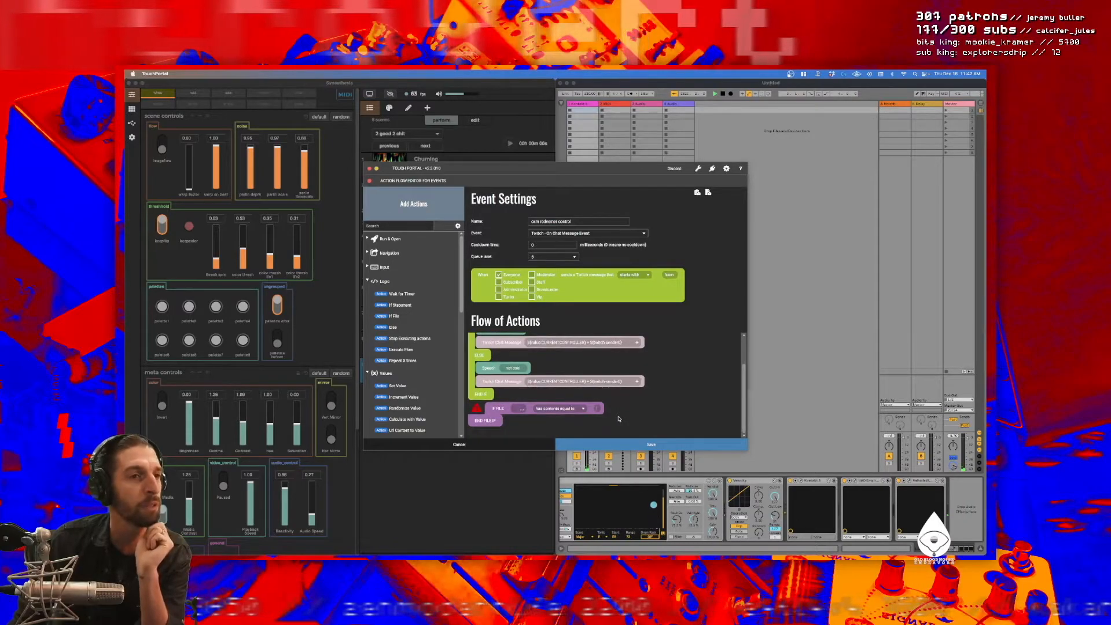
Set the IF FILE comparison to 'has contents equal to'
click(560, 409)
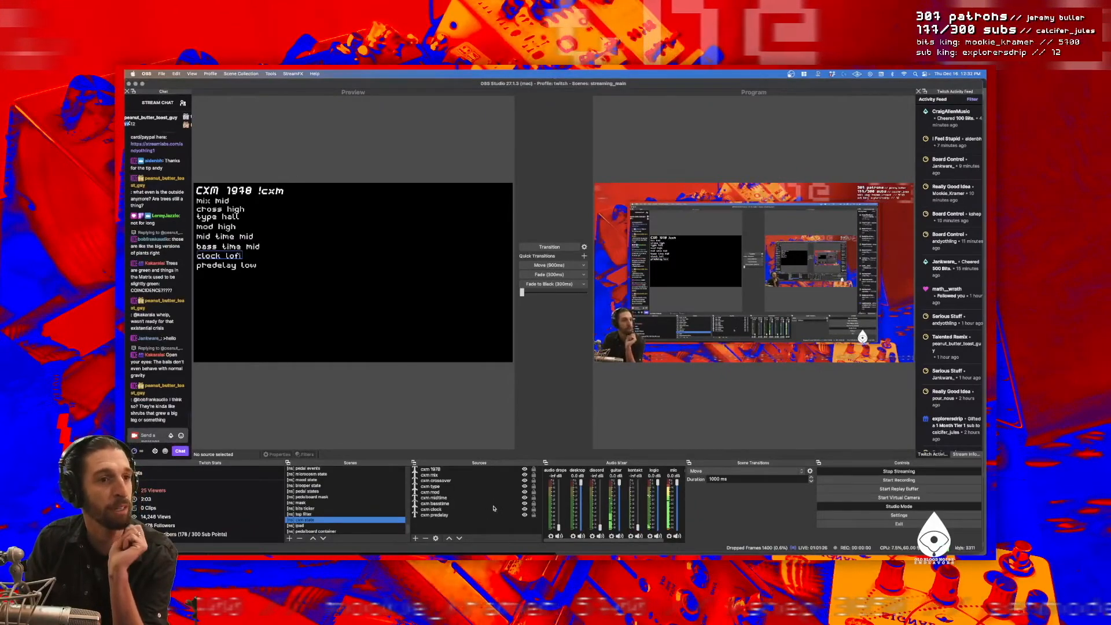
Open the 'cxm mix' text source's Properties, showing its Read from file path
click(434, 515)
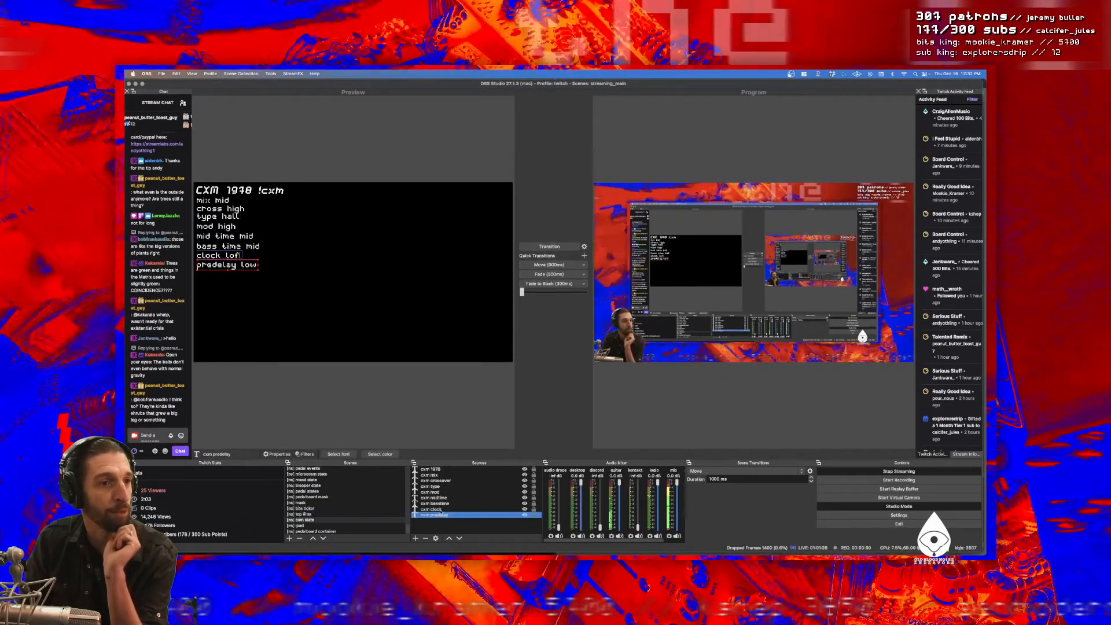
click(433, 492)
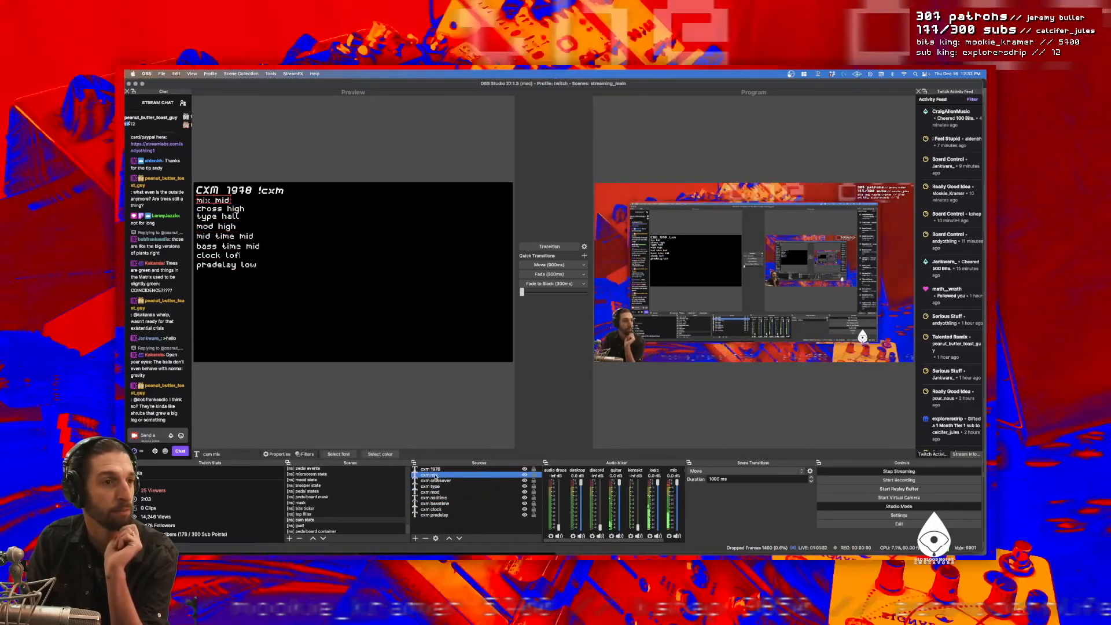
double_click(429, 475)
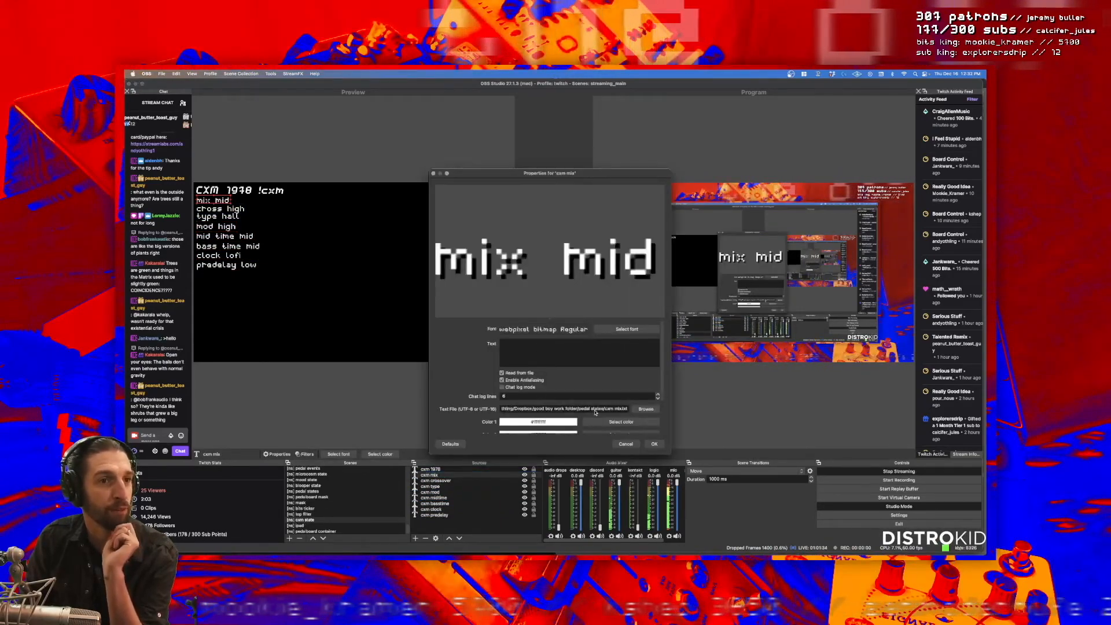